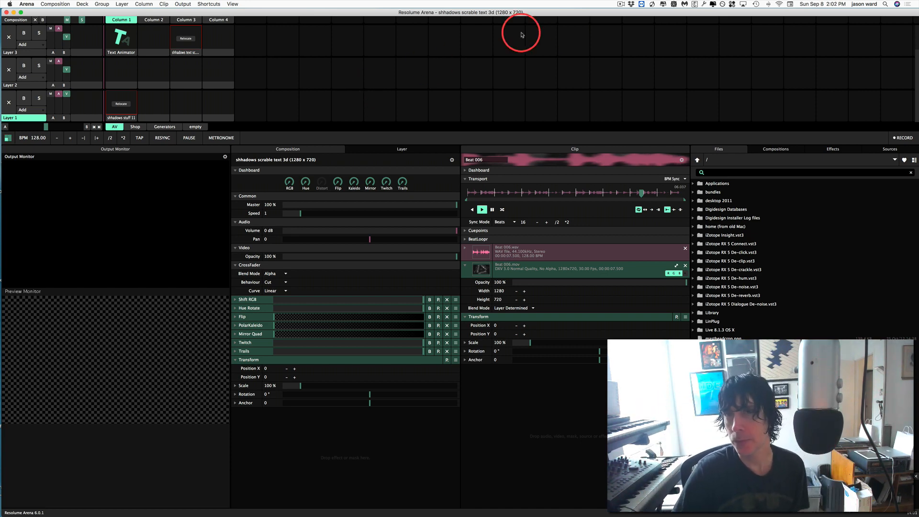
mouse_move(697, 13)
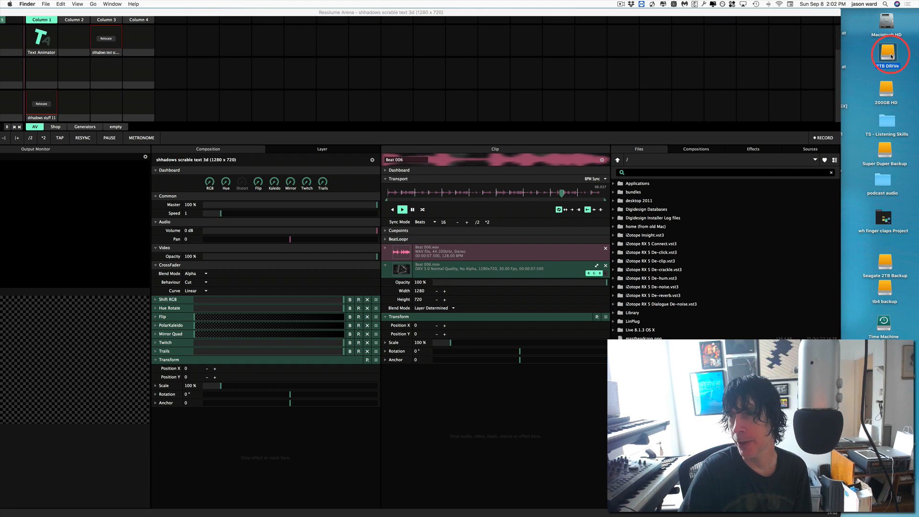
Bring IMG_5478.JPG from the Downloads folder into an empty clip slot on a layer.
double_click(885, 53)
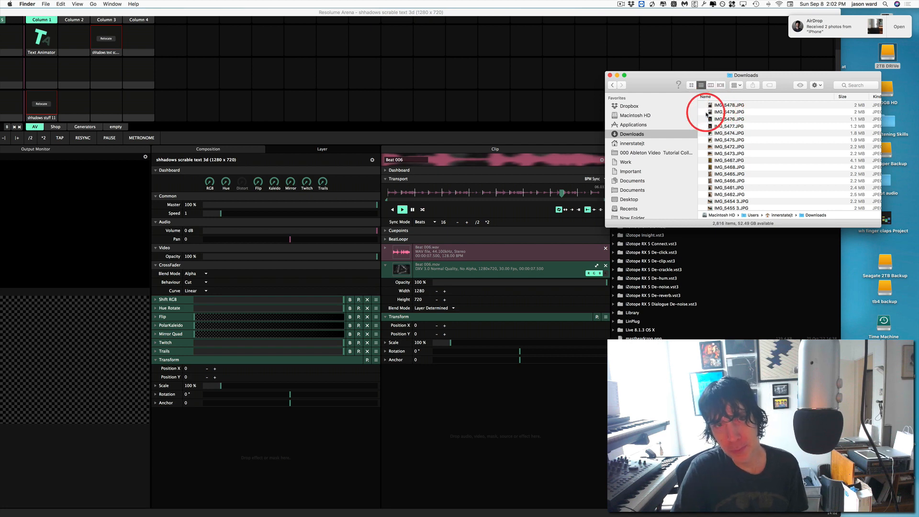
left_click(729, 105)
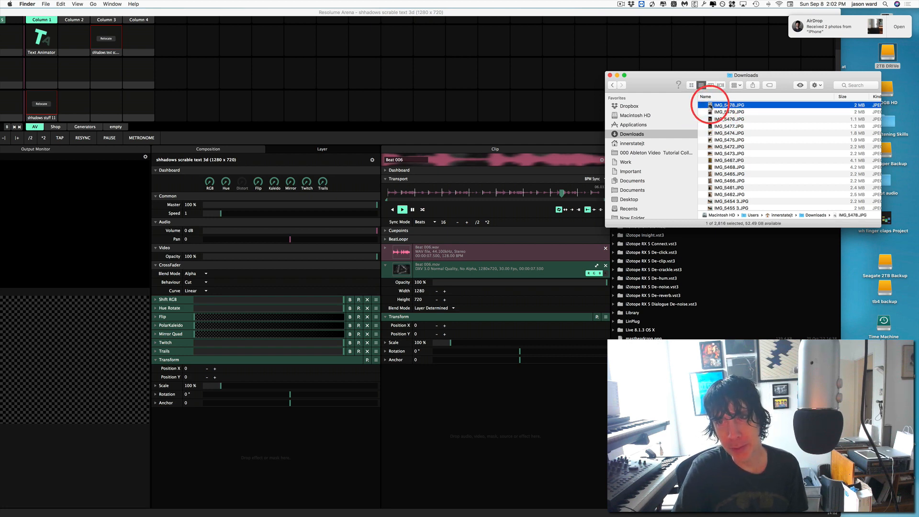
left_click_drag(727, 105, 149, 30)
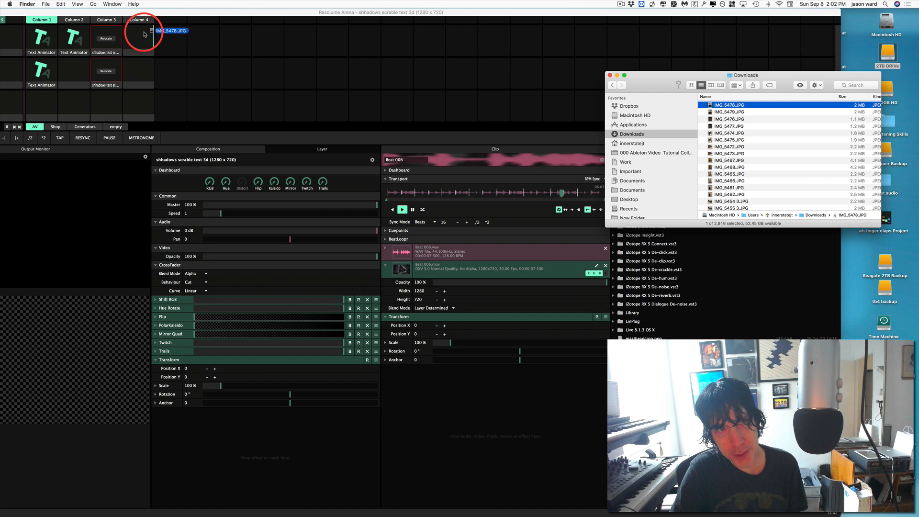
left_click_drag(729, 105, 139, 34)
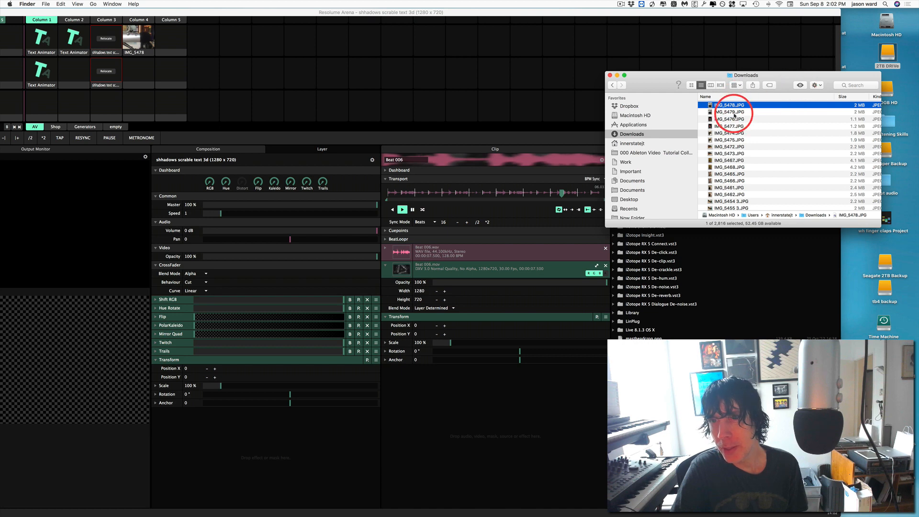
Place IMG_5479.JPG in a clip slot on the layer below IMG_5478.
left_click(729, 112)
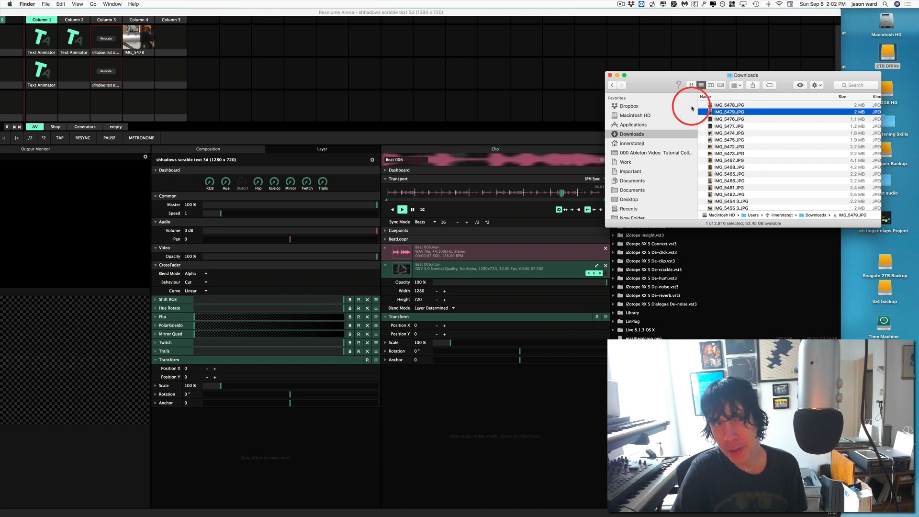
left_click_drag(729, 112, 138, 70)
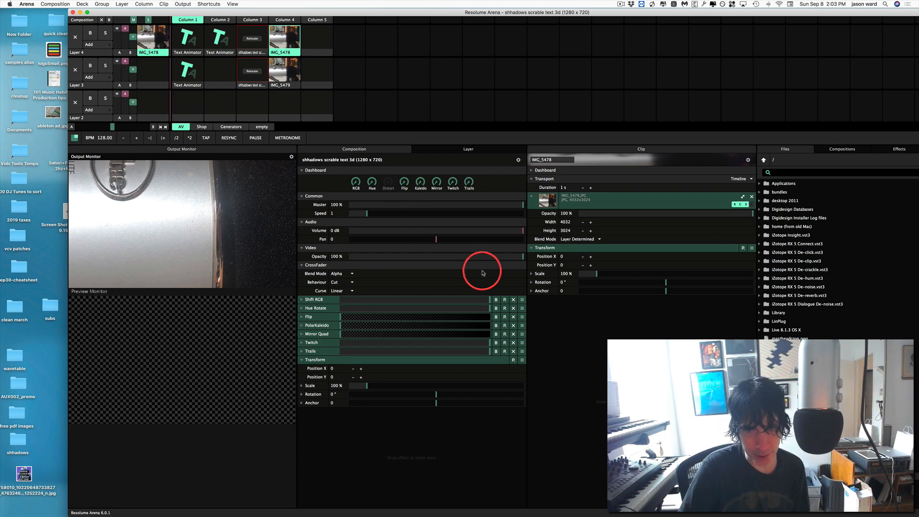
mouse_move(533, 292)
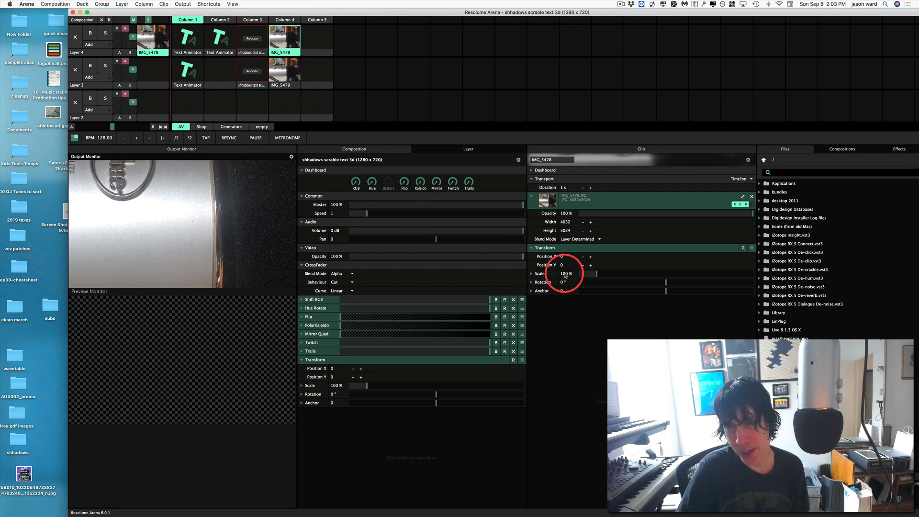
Scale both photo clips to 30% and rotate them 90° so they stand upright.
left_click(566, 274)
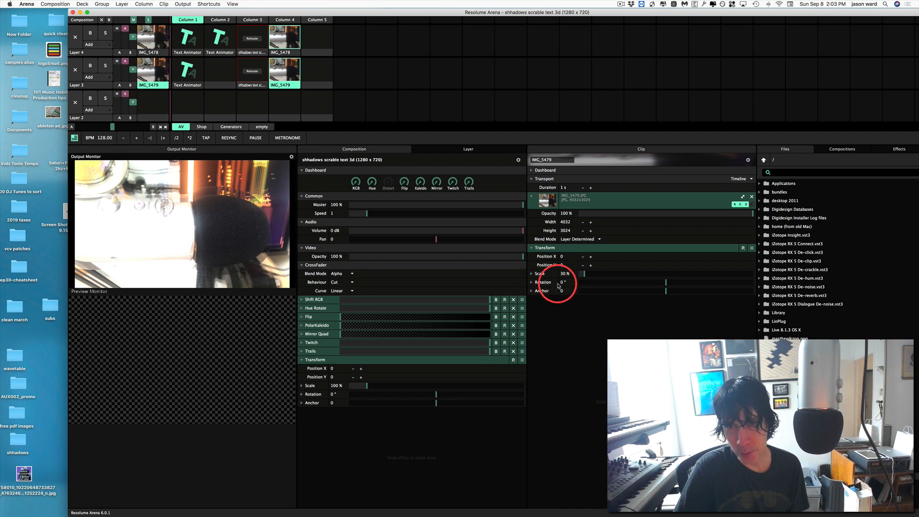
left_click(561, 281)
type("90")
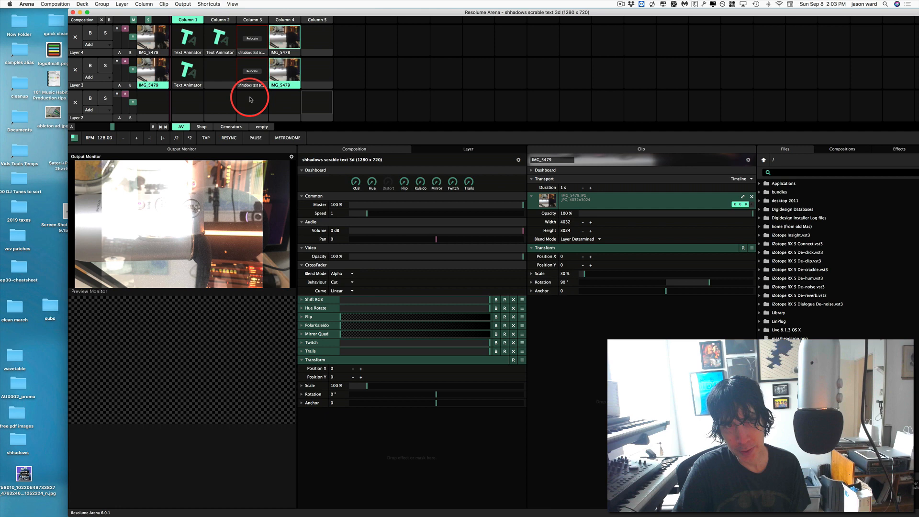
left_click(284, 36)
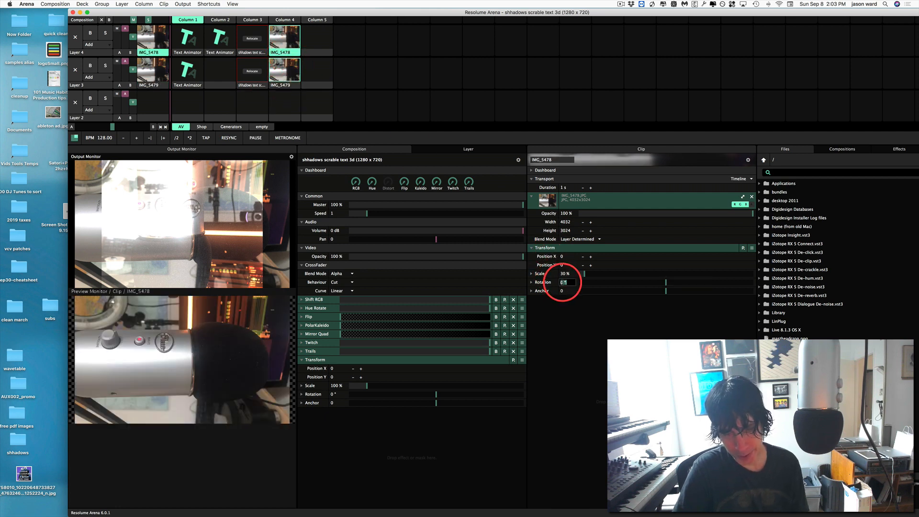
type("90")
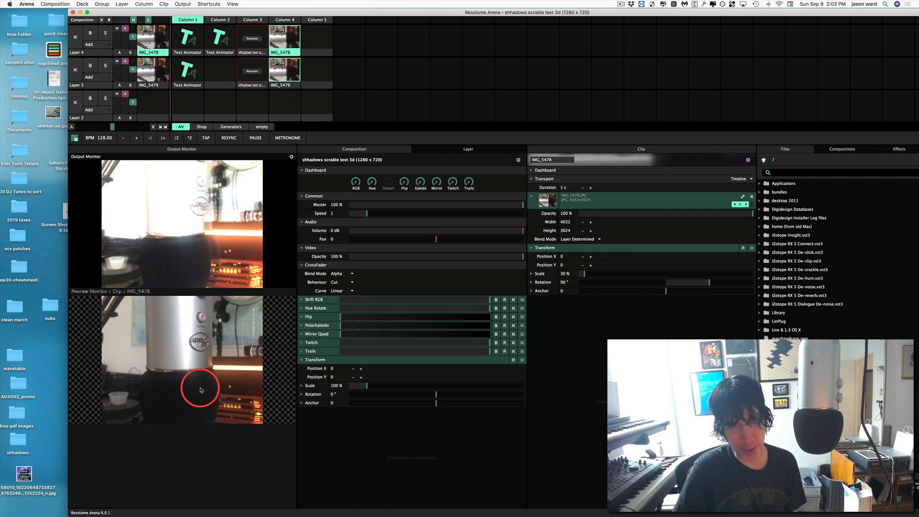
Set the colour channels so IMG_5478 shows only cyan and IMG_5479 only red.
left_click(284, 41)
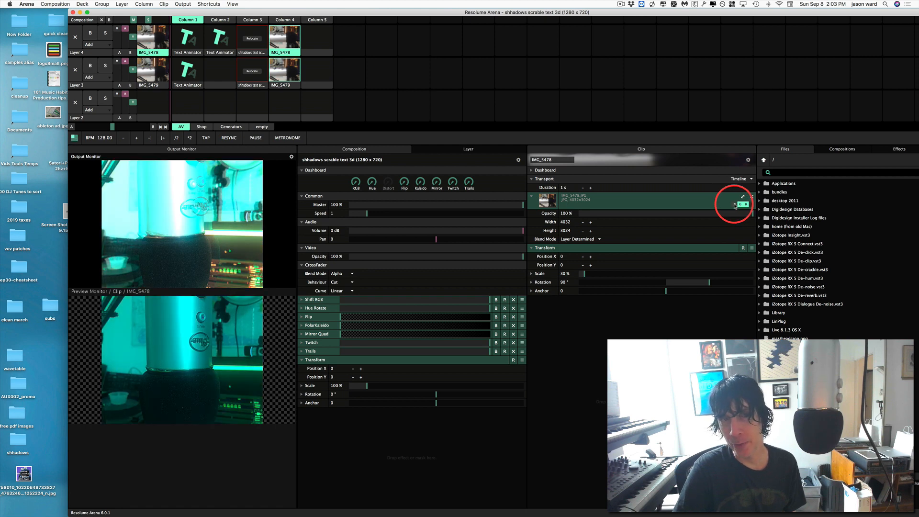
left_click(284, 70)
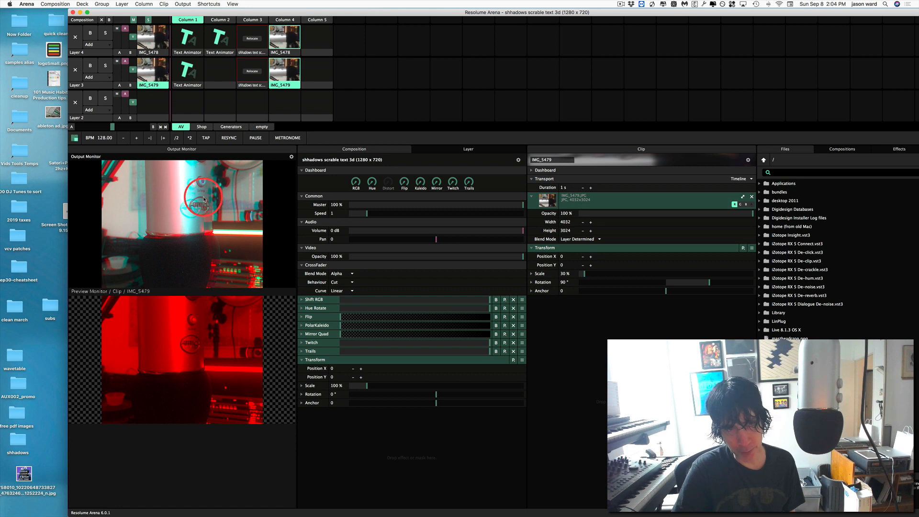
mouse_move(370, 260)
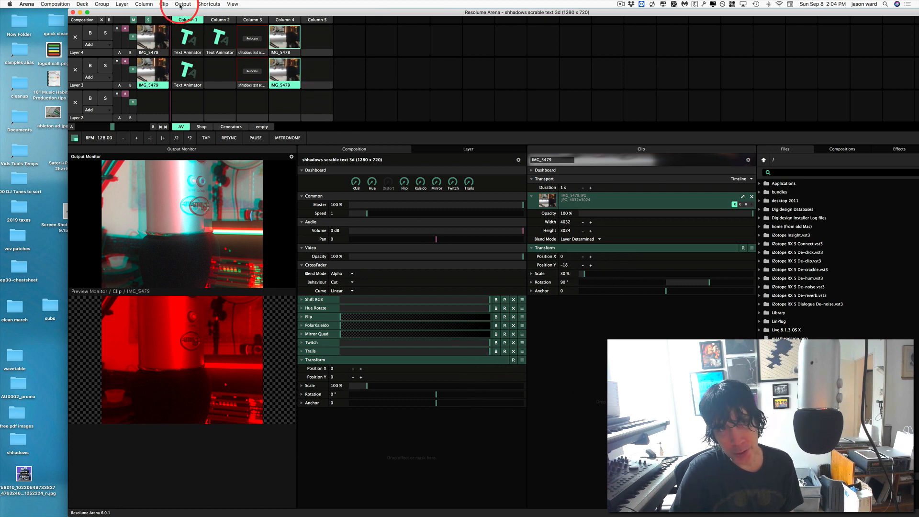
left_click(182, 4)
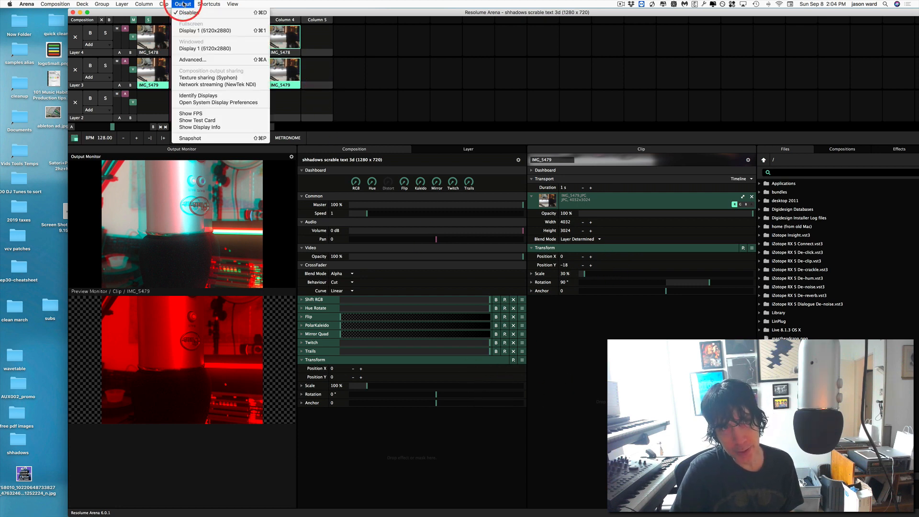
mouse_move(220, 30)
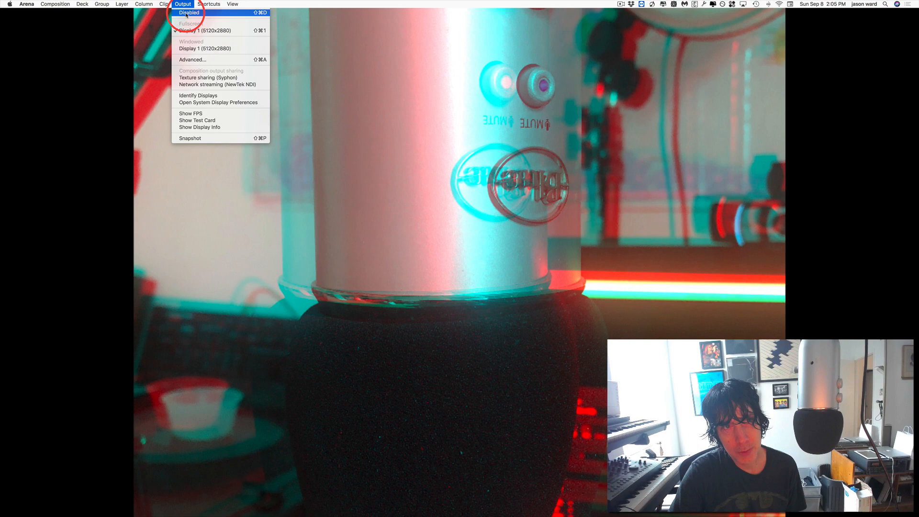
left_click(189, 13)
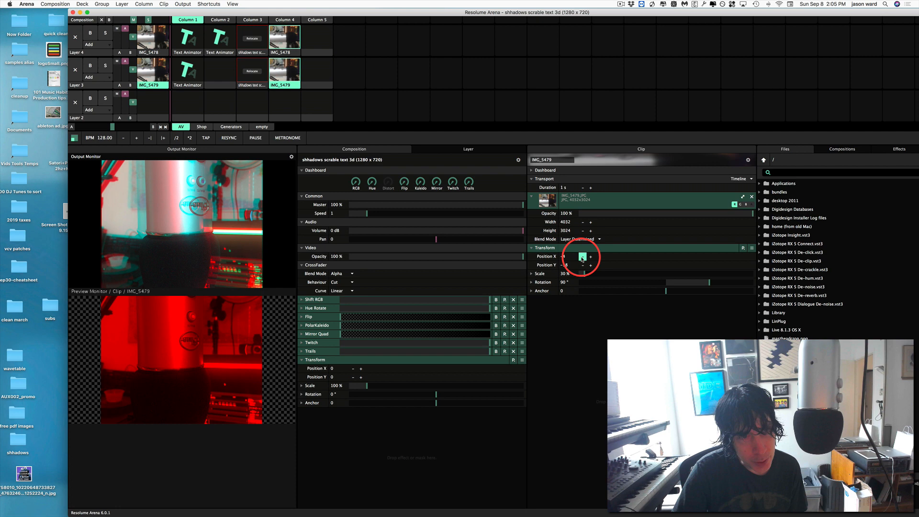
Shift the red photo's X, then nudge cyan IMG_5478 to Position X -22 to align them.
left_click_drag(581, 257, 581, 265)
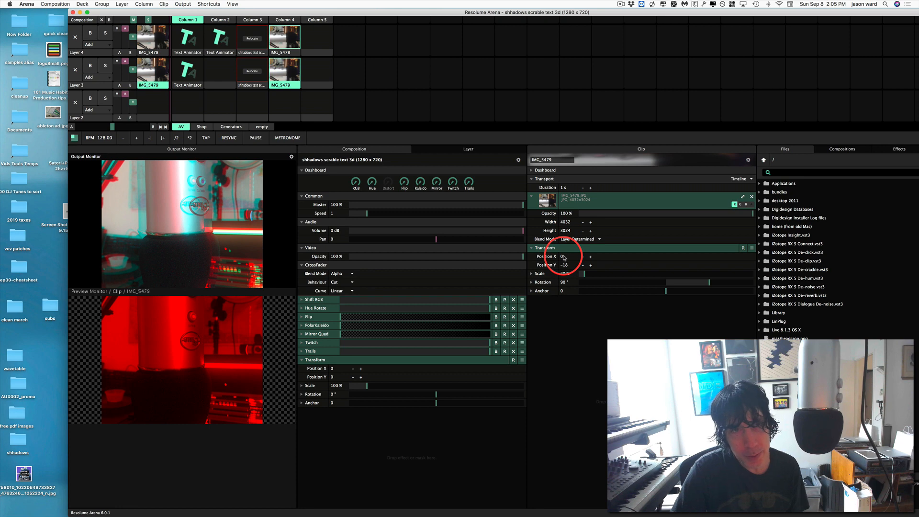
left_click(285, 38)
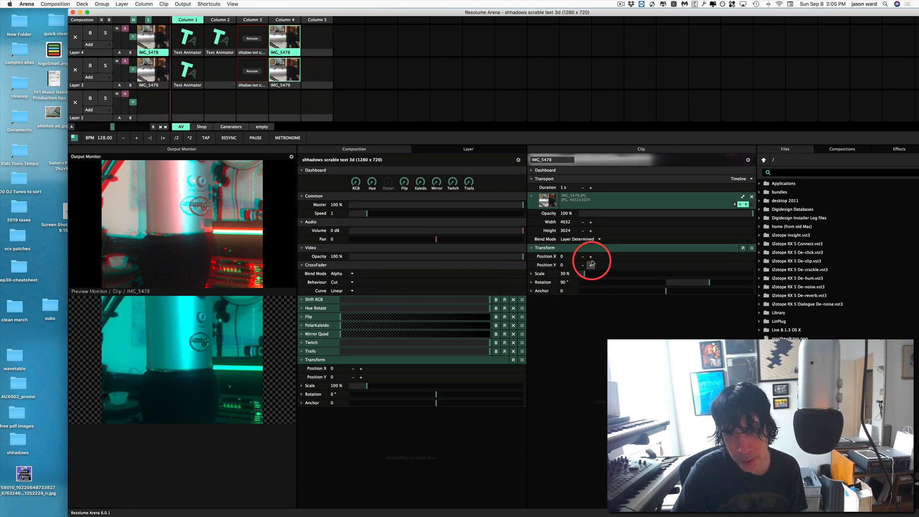
left_click(590, 256)
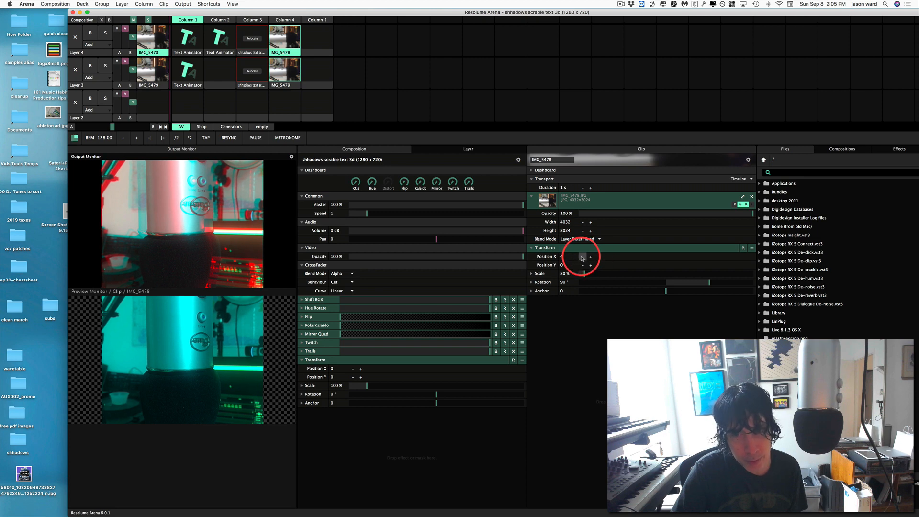
left_click(590, 256)
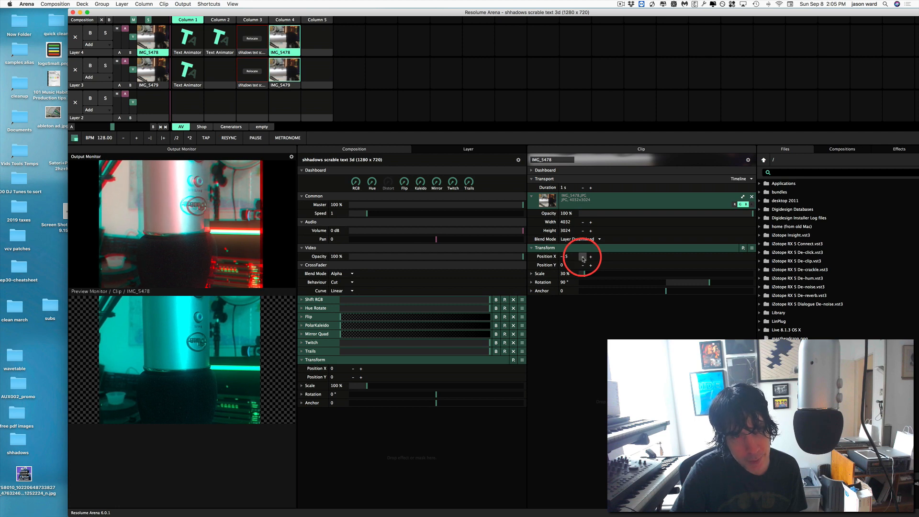
left_click(583, 258)
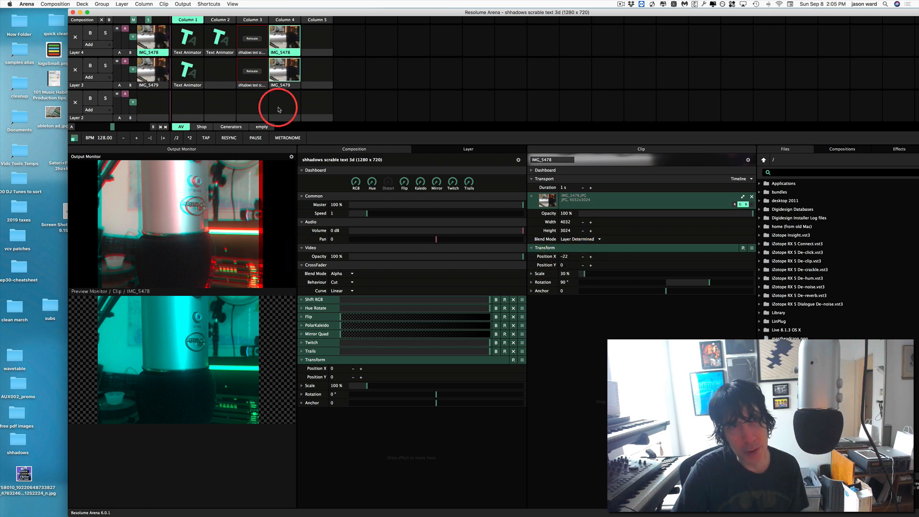
left_click(183, 4)
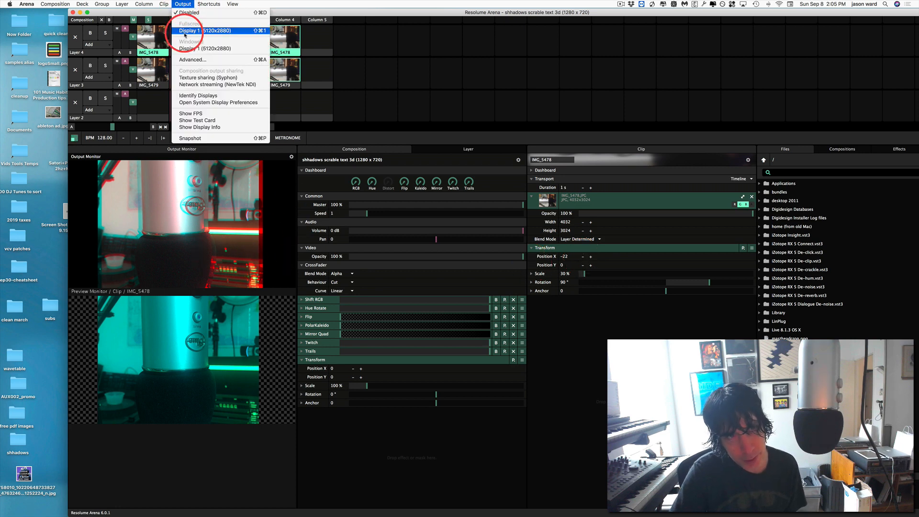